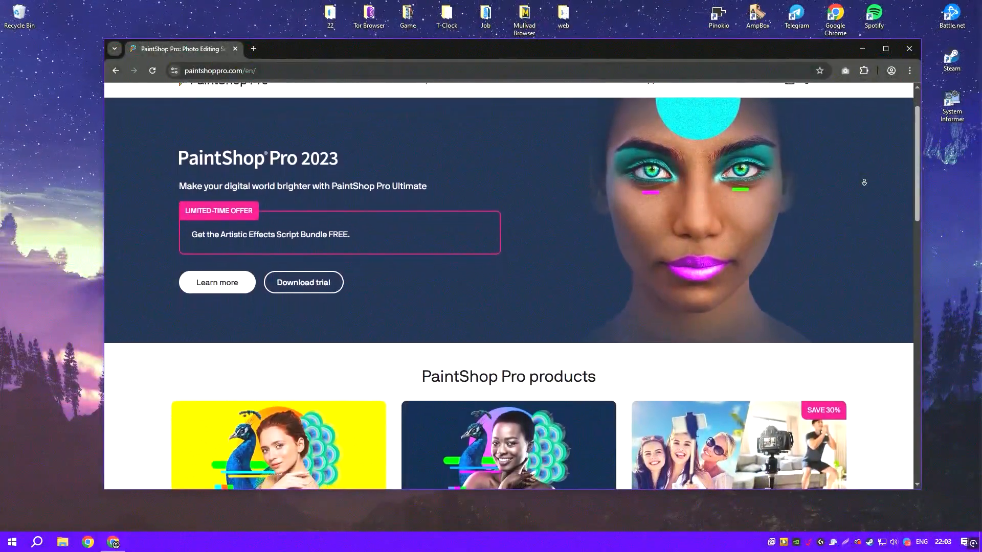
- Scroll the paintshoppro.com homepage through PhotoMirage and ParticleShop down to Business & Education
scroll(down, 3)
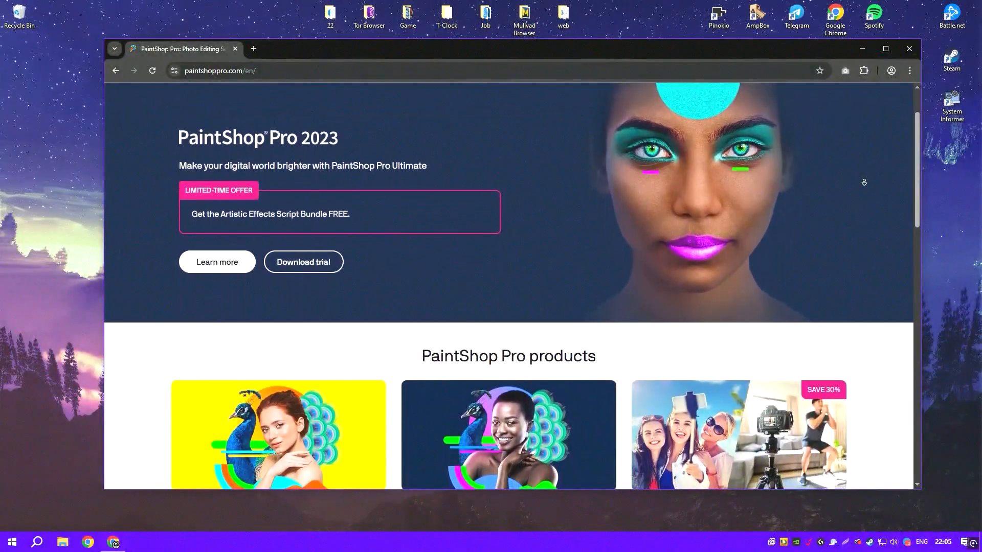
scroll(down, 3)
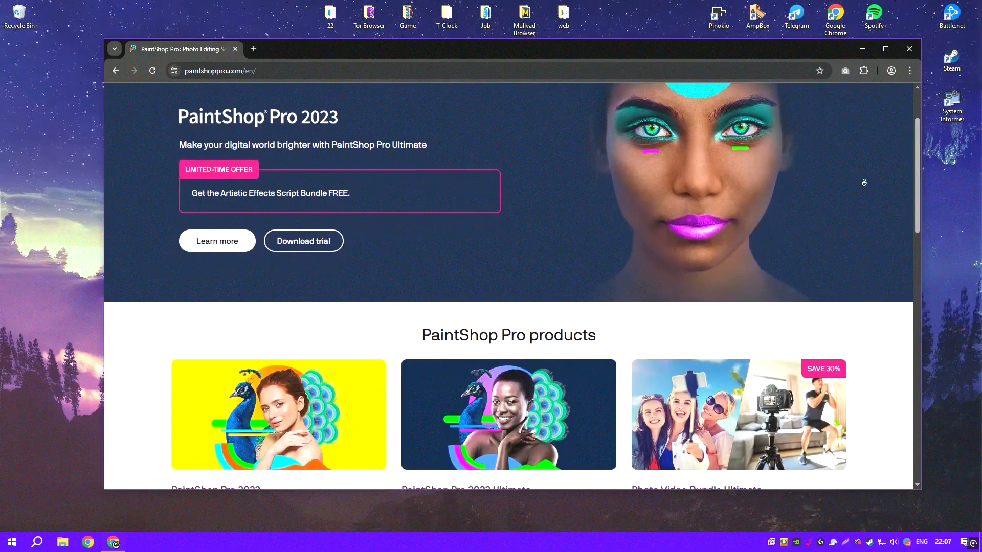
scroll(down, 3)
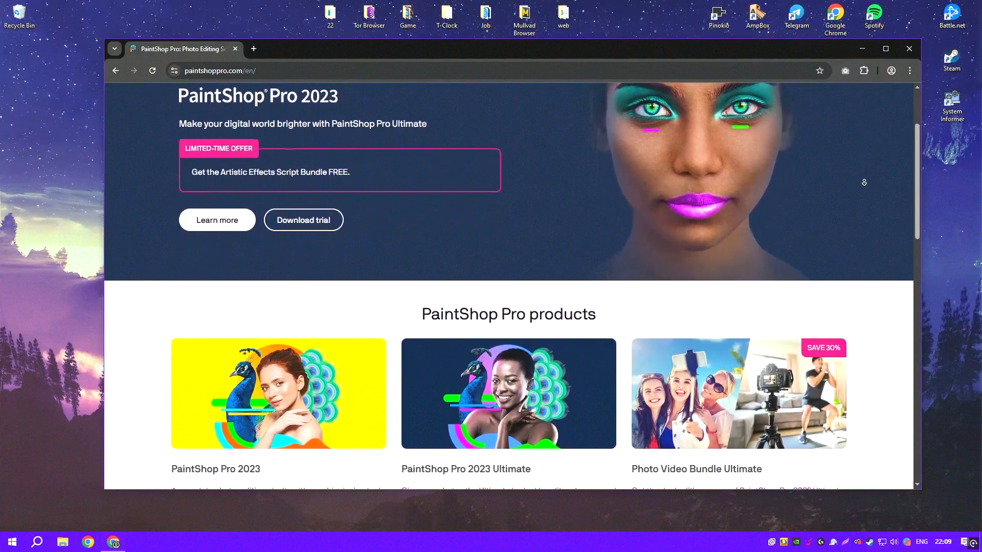
scroll(down, 3)
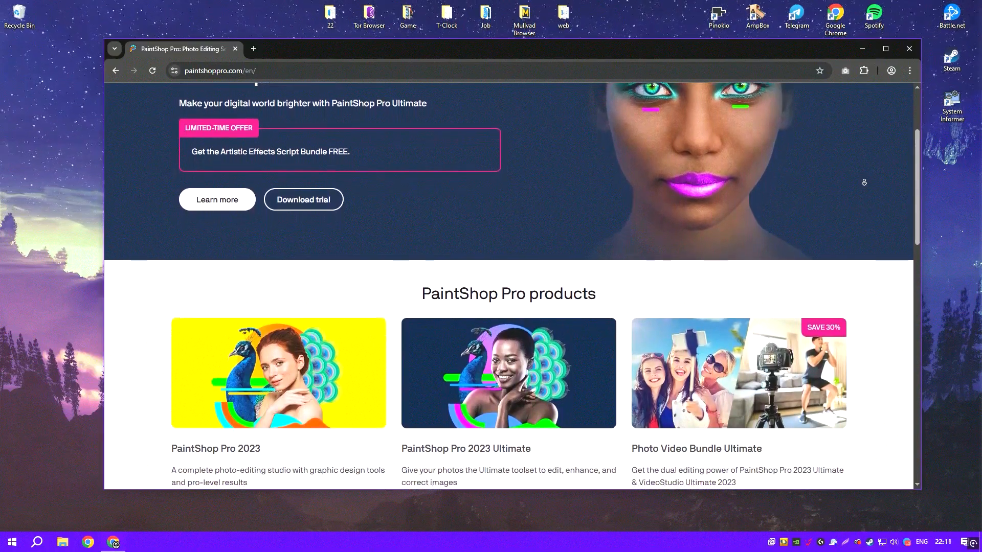
scroll(down, 3)
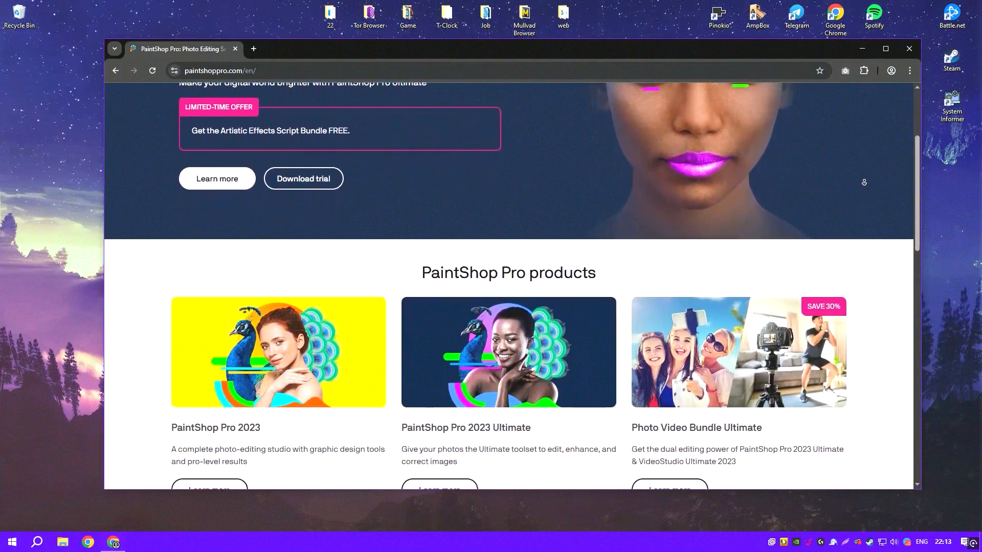
scroll(down, 3)
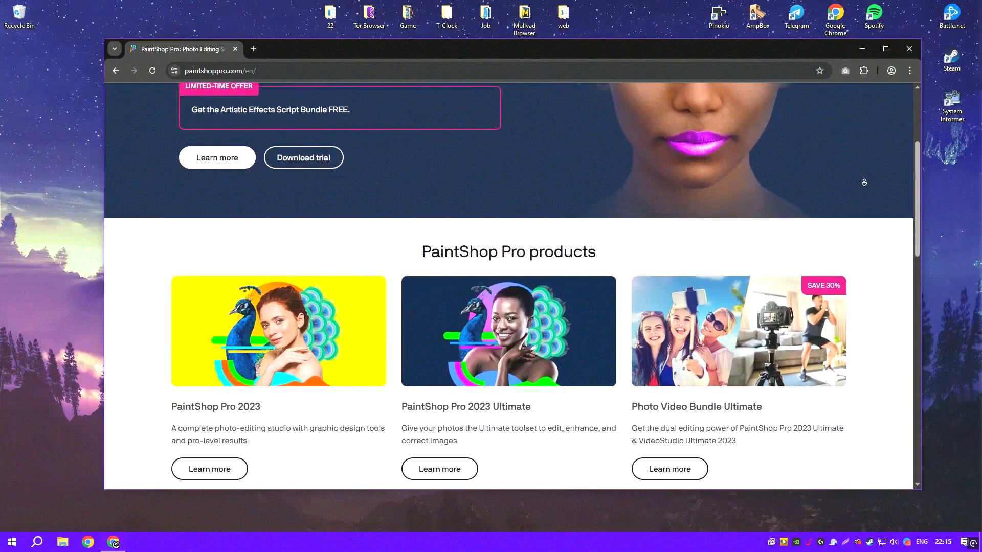
scroll(down, 3)
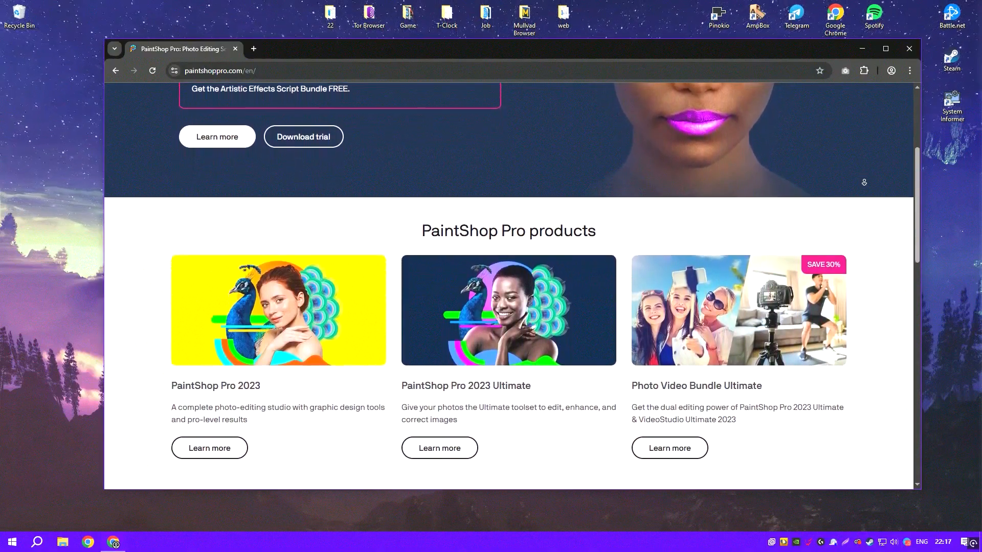
scroll(down, 3)
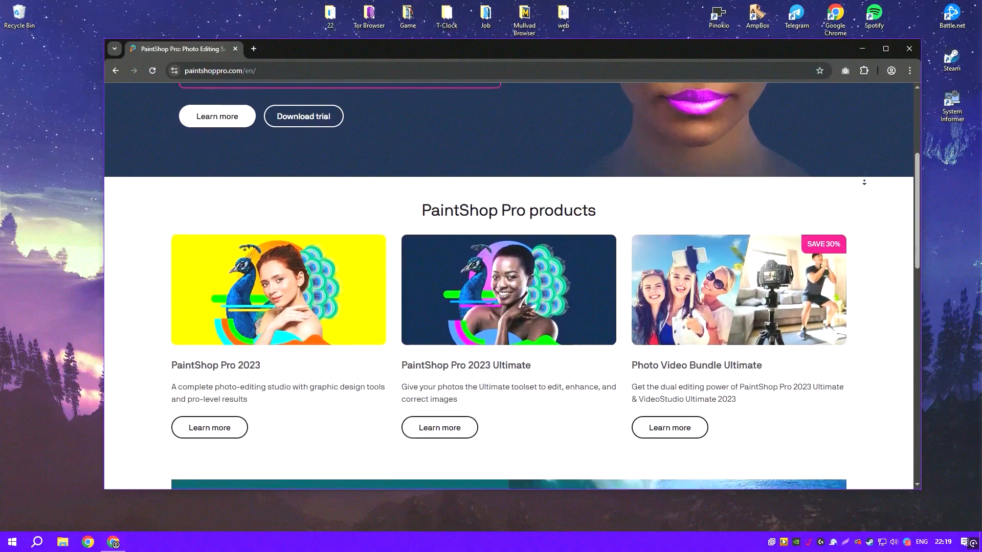
scroll(down, 3)
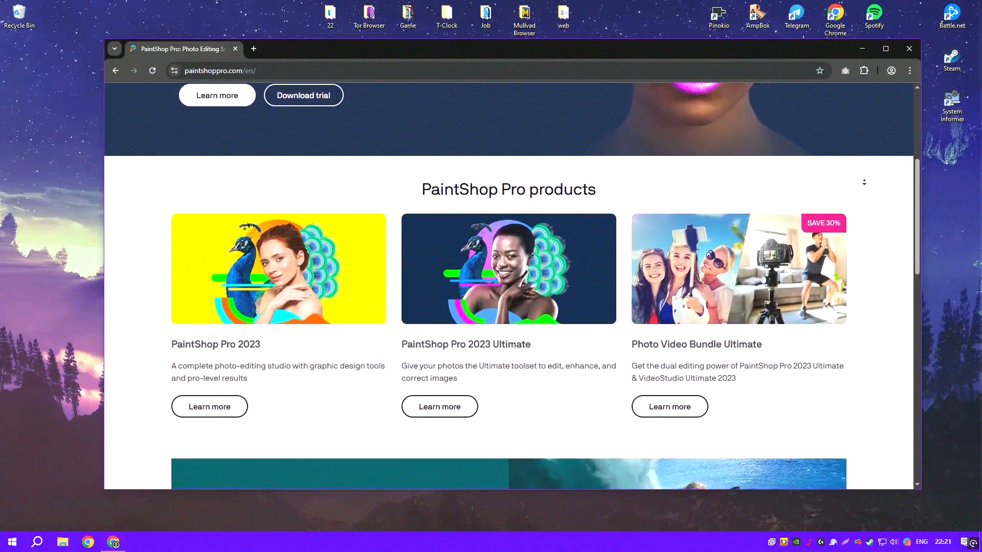
scroll(down, 3)
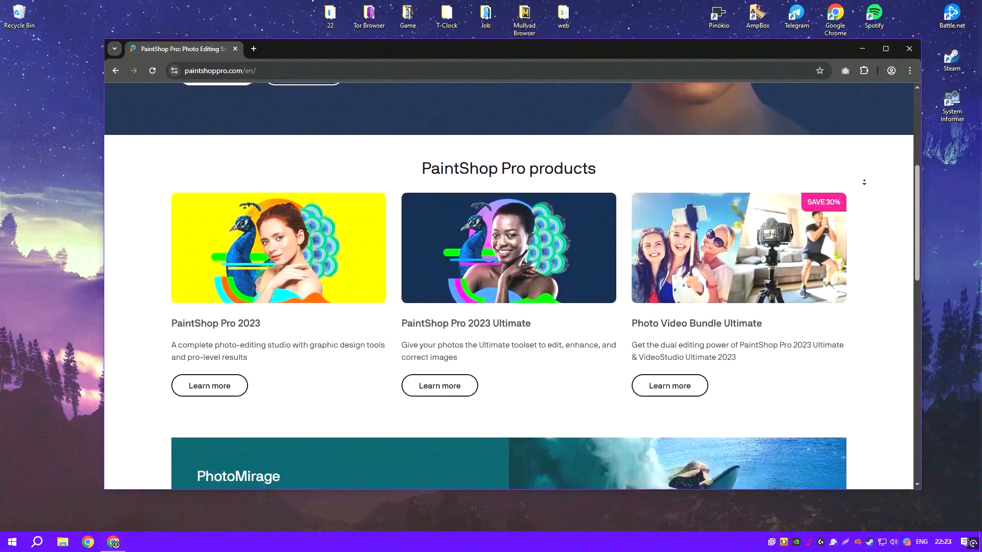
scroll(down, 3)
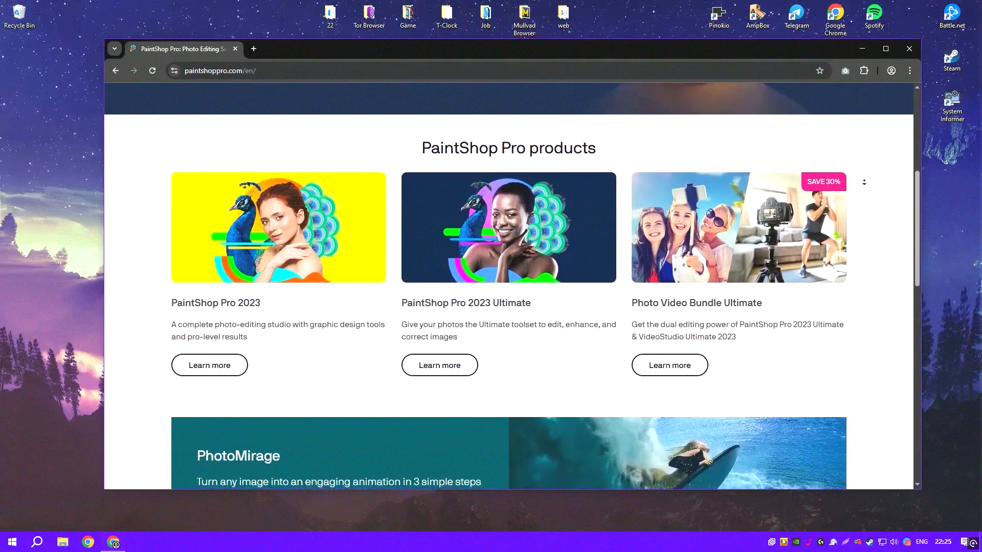
scroll(down, 3)
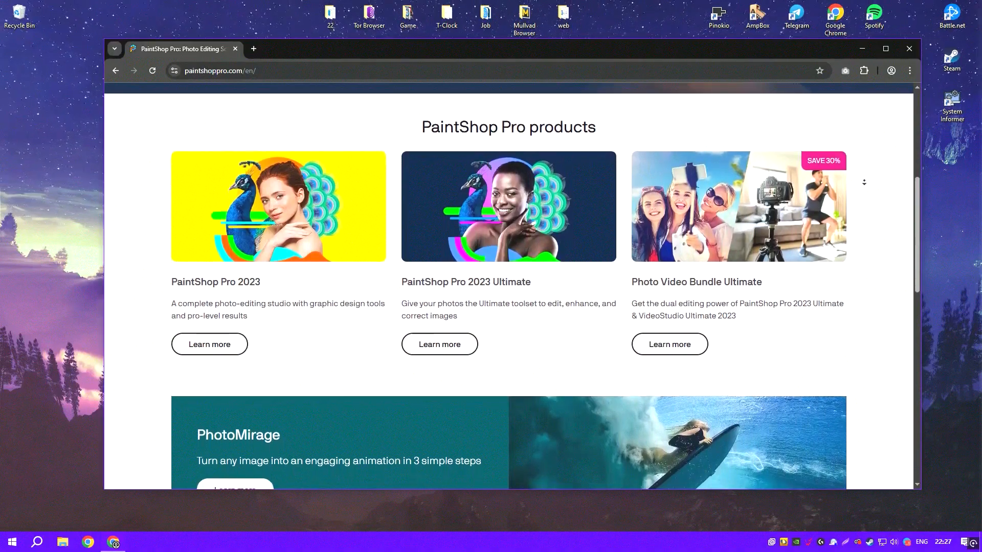
scroll(down, 3)
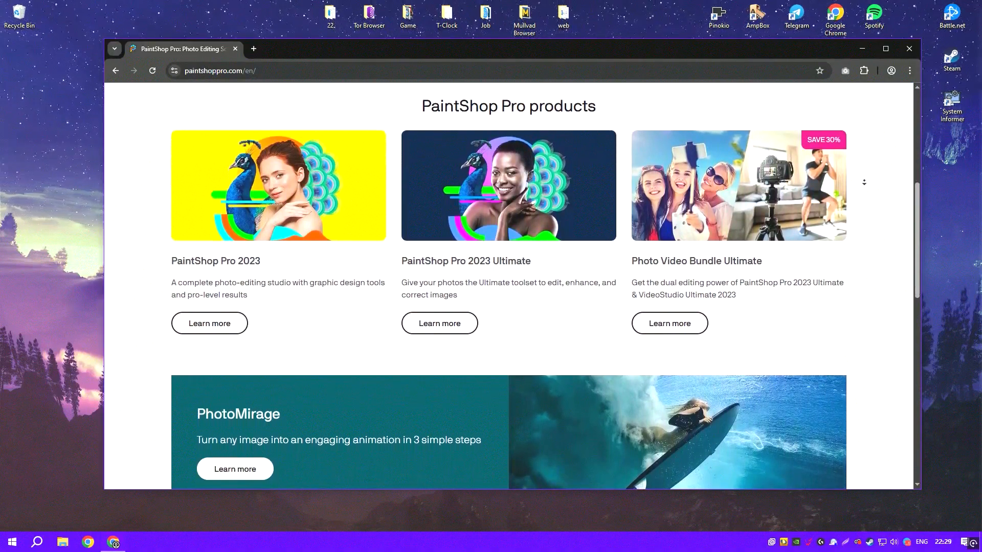
scroll(down, 3)
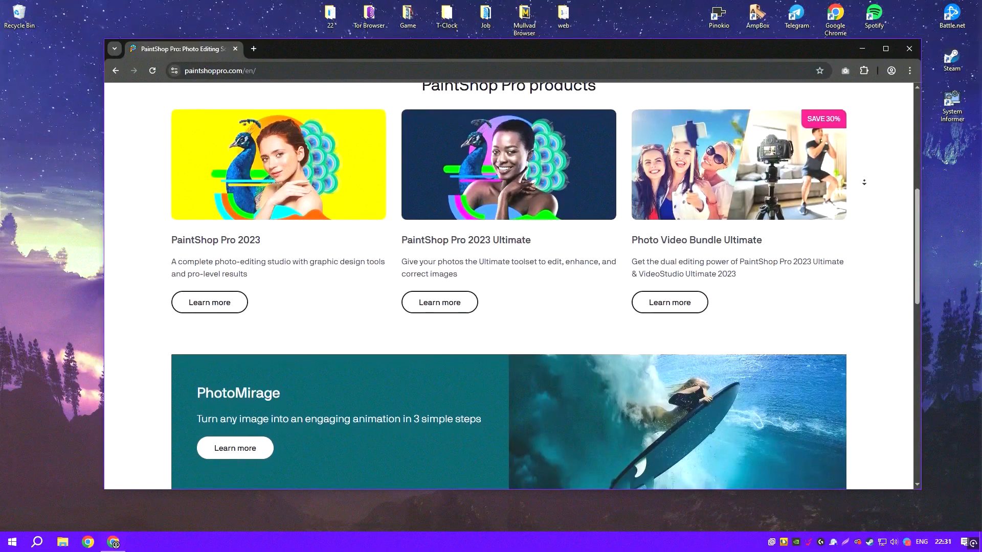
scroll(down, 3)
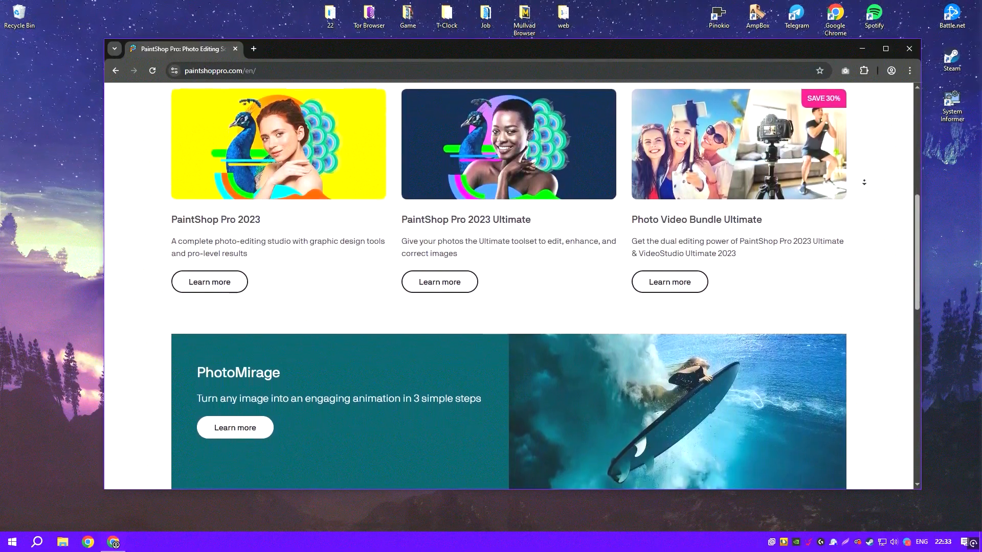
scroll(down, 3)
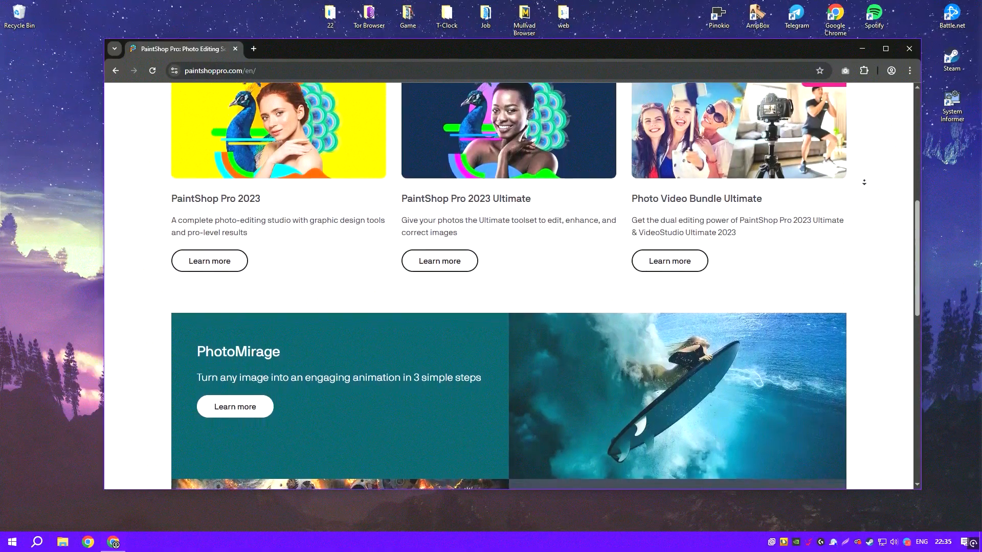
scroll(down, 3)
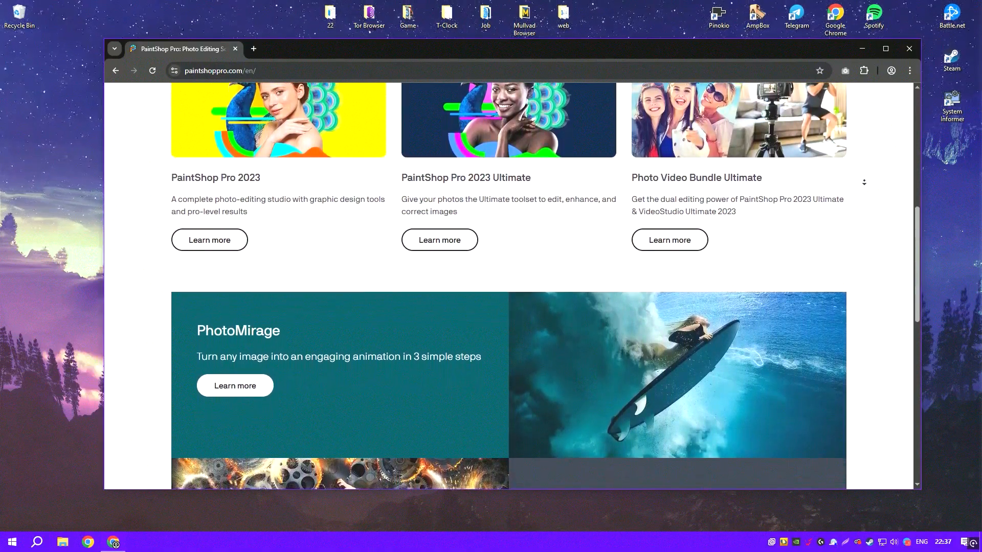
scroll(down, 3)
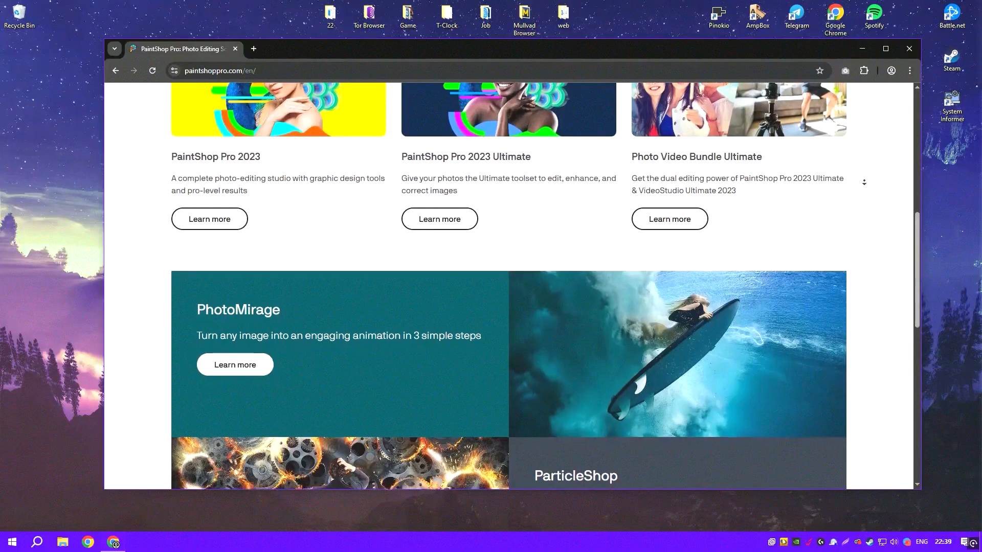
scroll(down, 3)
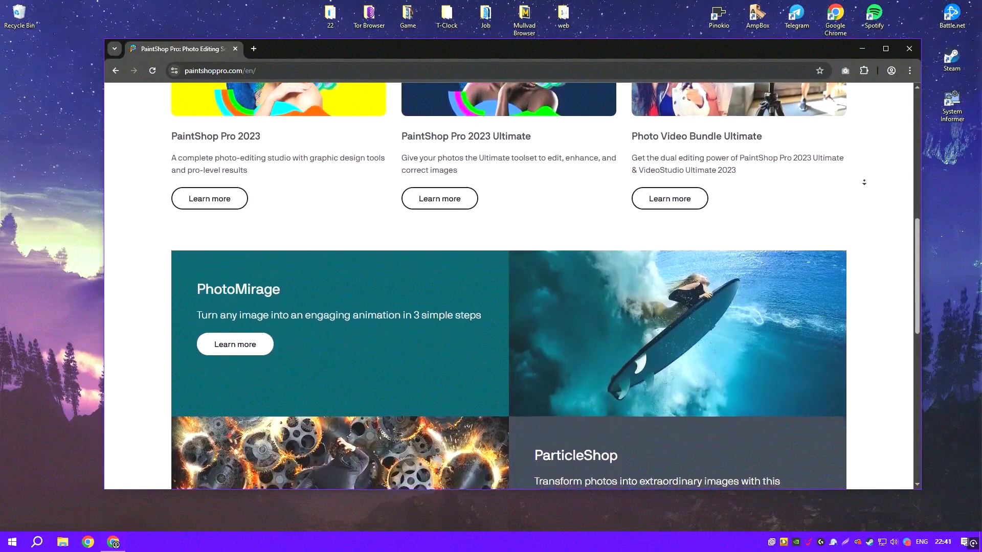
scroll(down, 3)
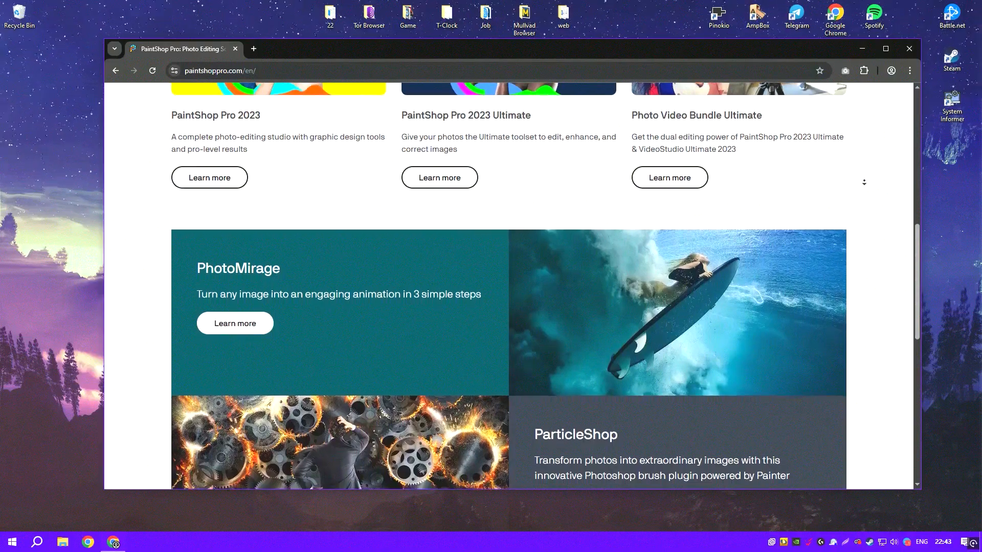
scroll(down, 3)
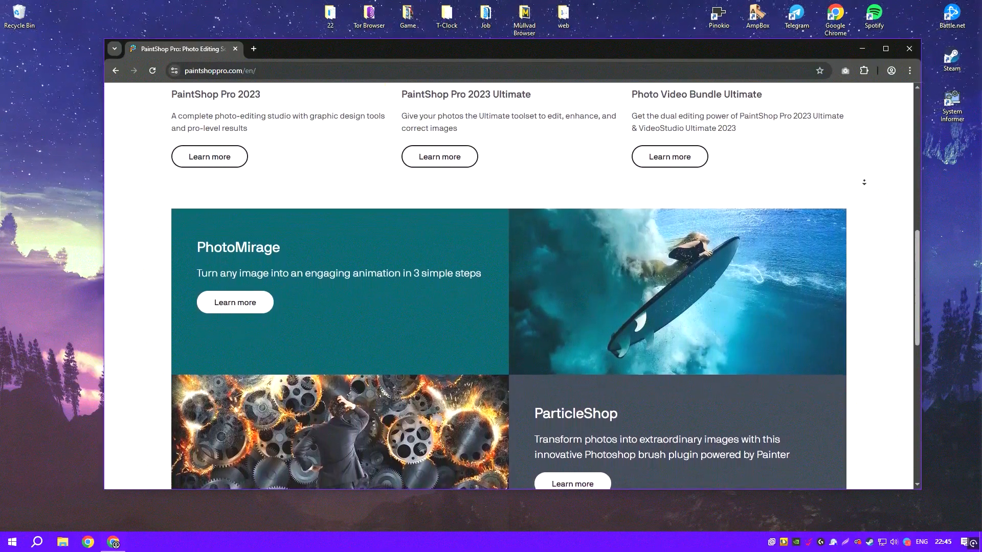
scroll(down, 3)
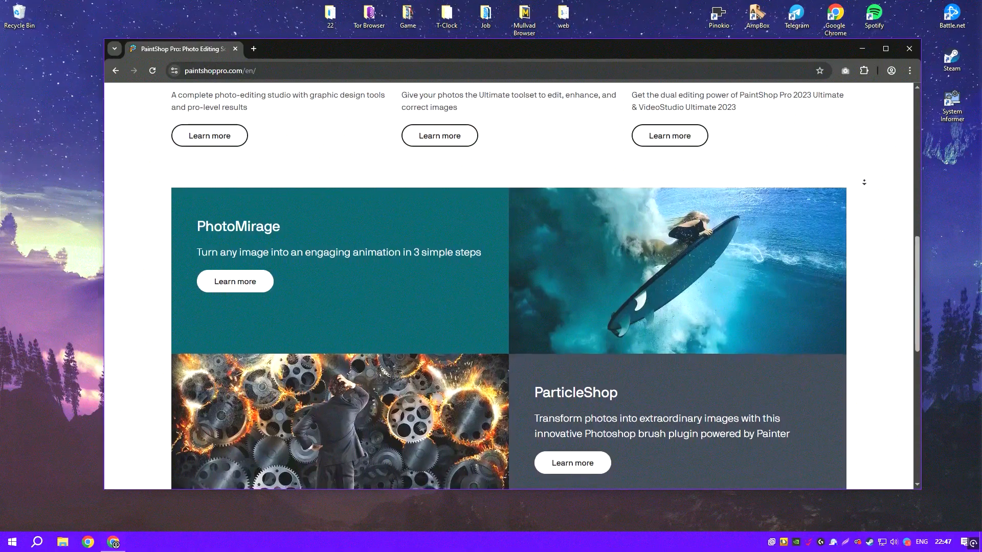
scroll(down, 3)
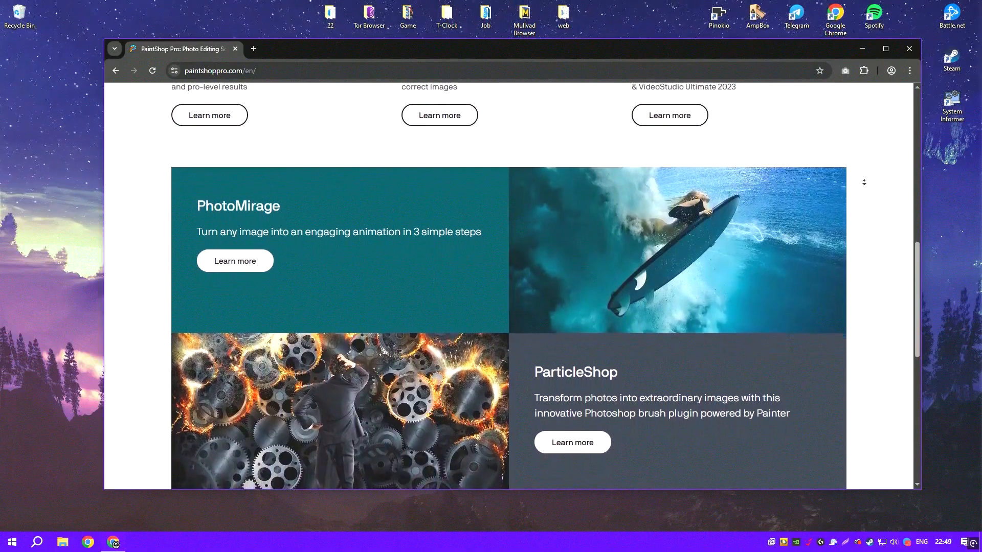
scroll(down, 3)
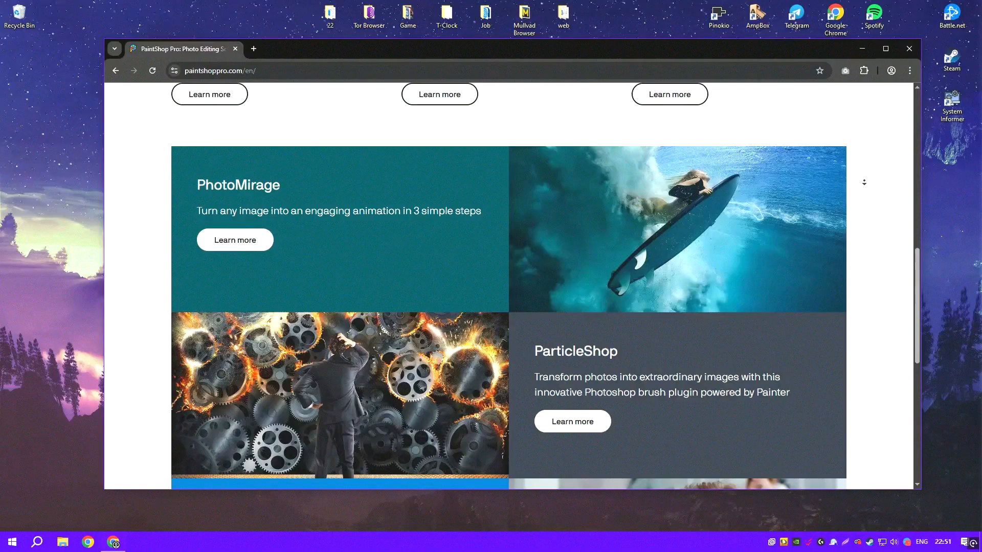
scroll(down, 3)
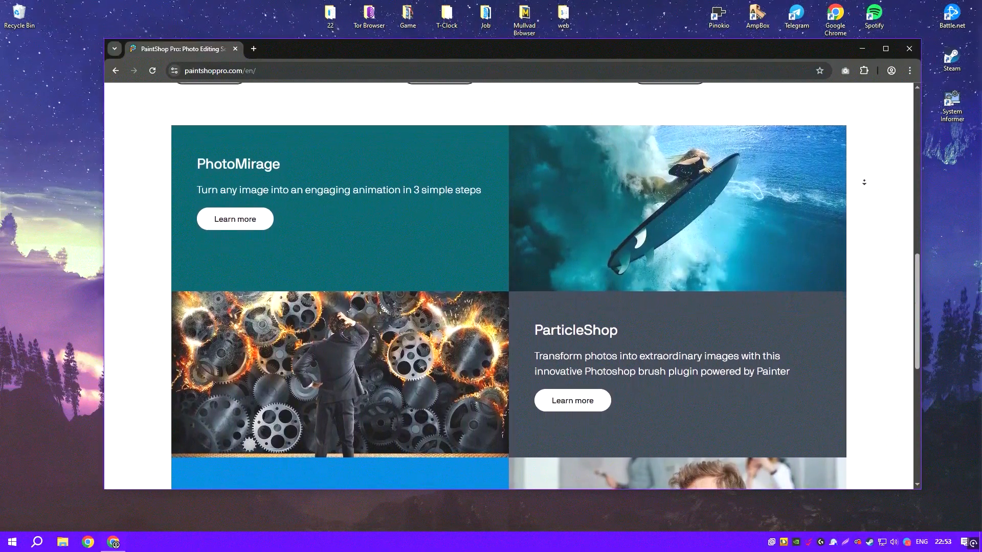
scroll(down, 3)
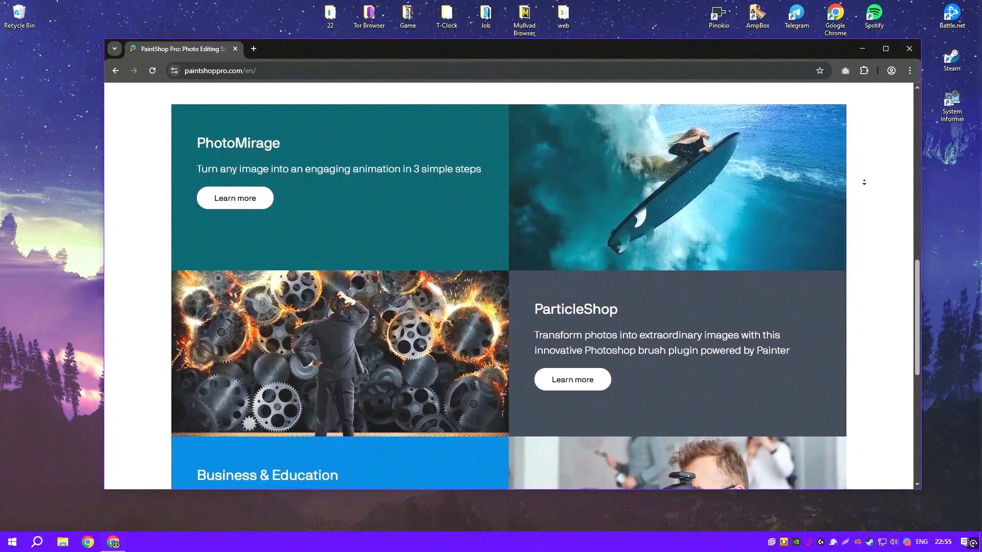
scroll(down, 3)
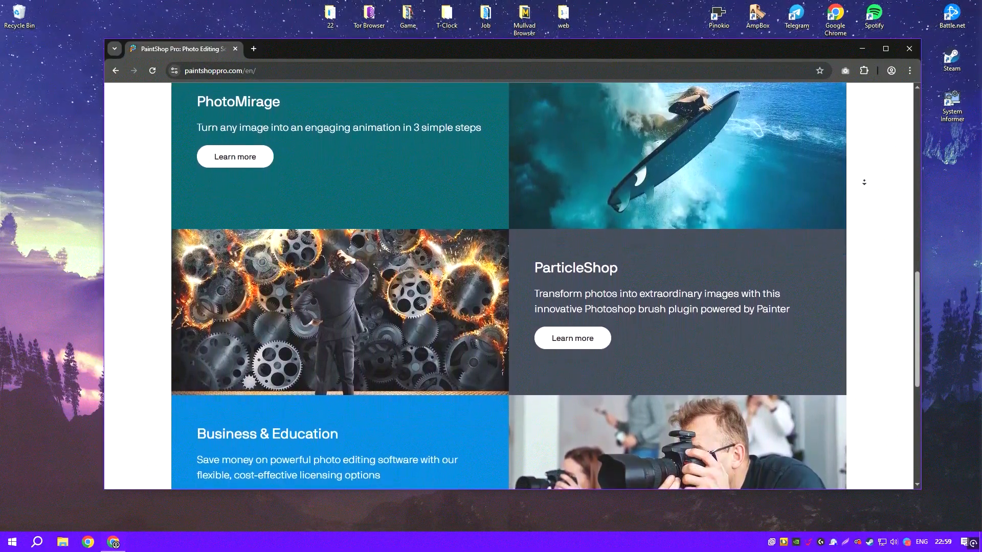
scroll(down, 3)
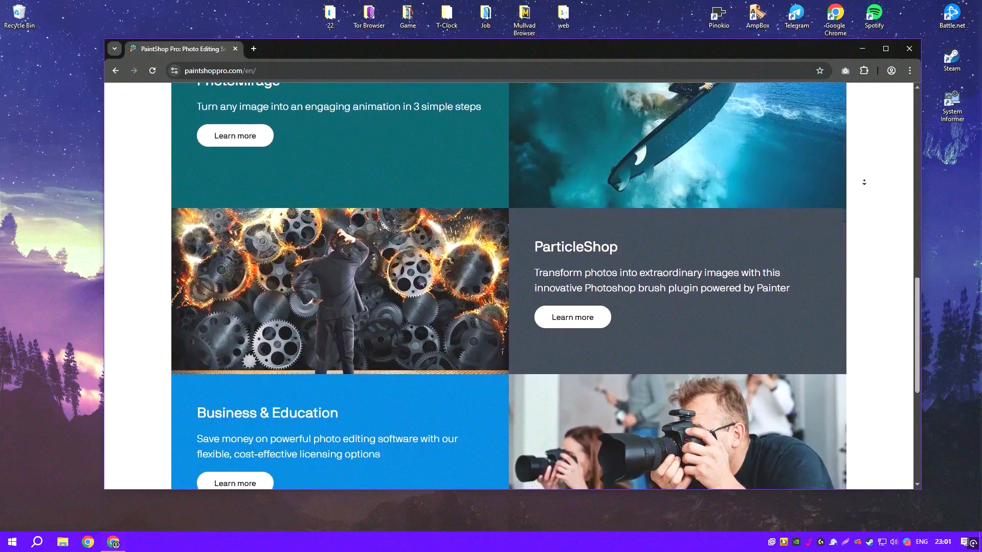
scroll(down, 3)
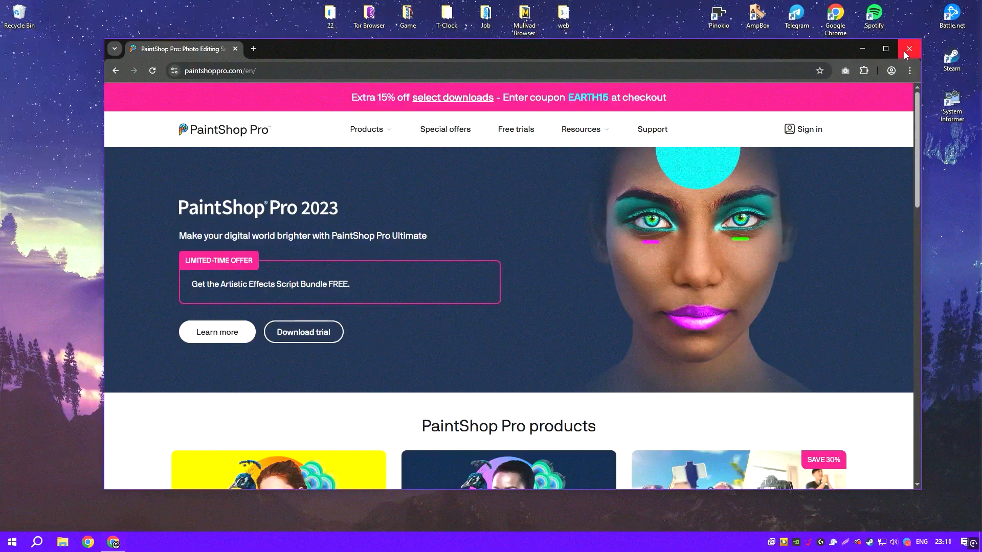
- Close the Chrome window showing the PaintShop Pro website
click(909, 48)
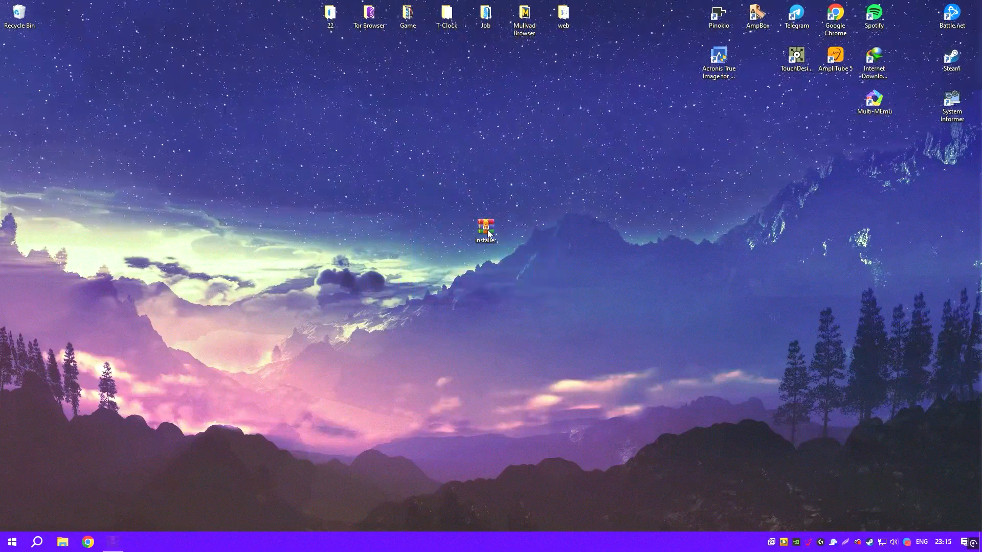
- Extract the installer folder from installer.rar to the desktop, confirming the password prompt, then close WinRAR
double_click(485, 227)
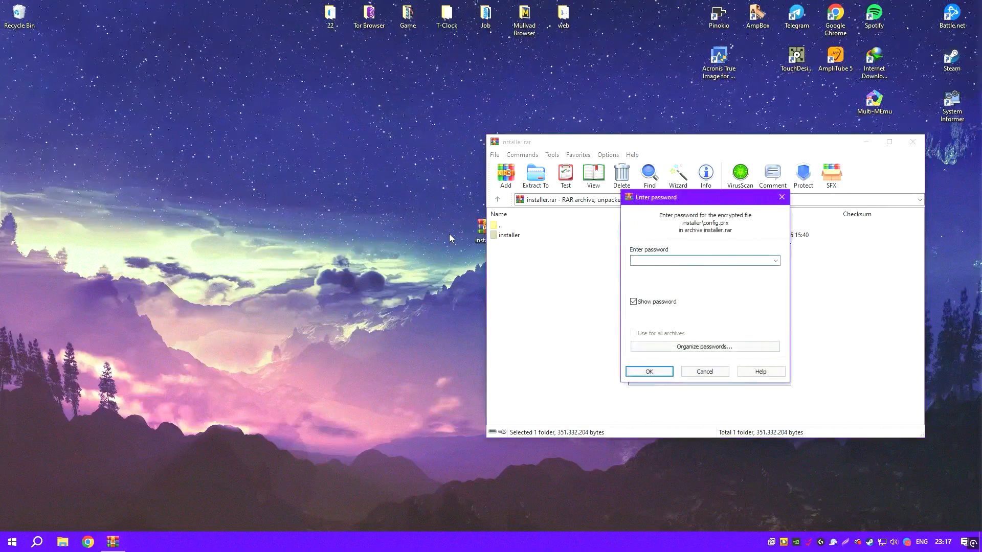
click(648, 371)
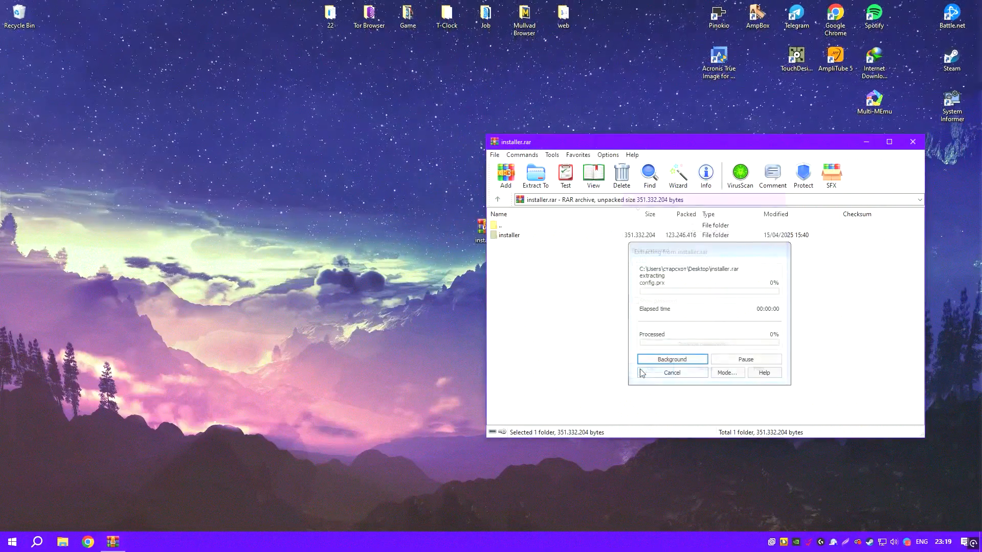
click(670, 373)
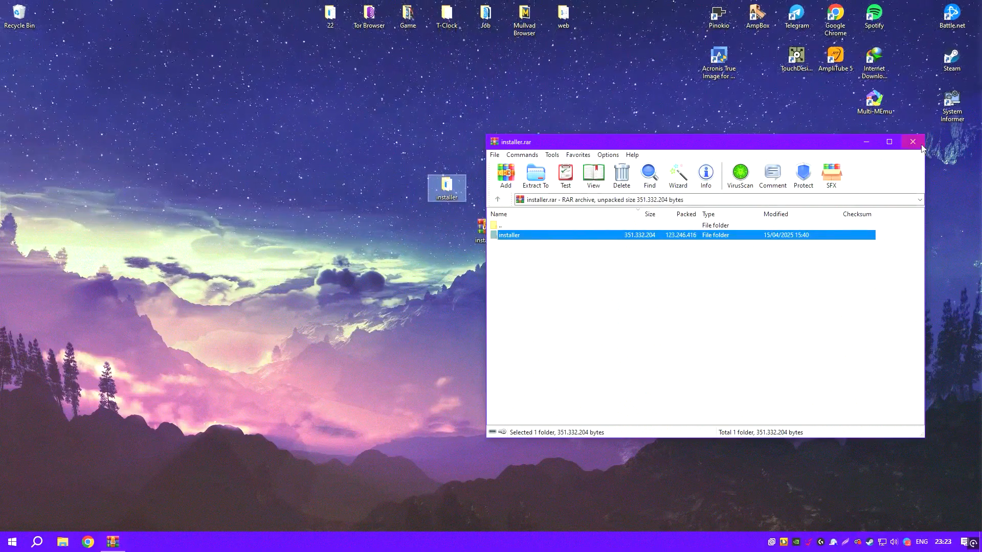
click(913, 141)
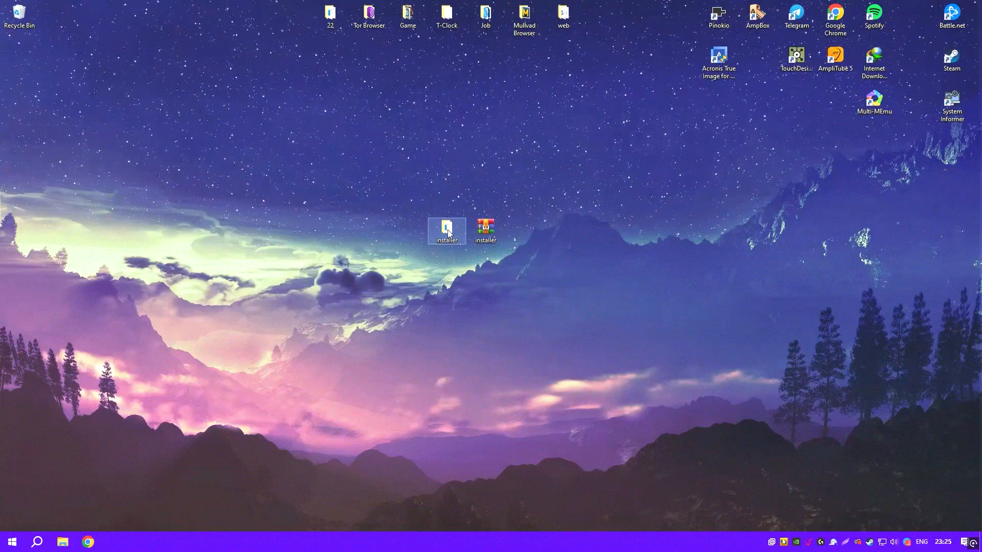
- Run Setup from the extracted installer folder and confirm the console prompt to begin activation
double_click(446, 227)
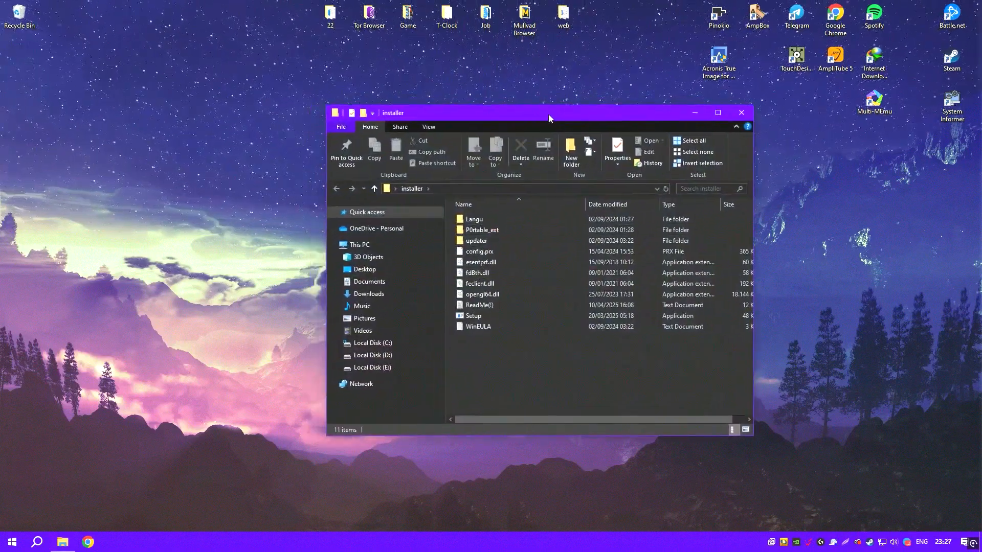
double_click(473, 316)
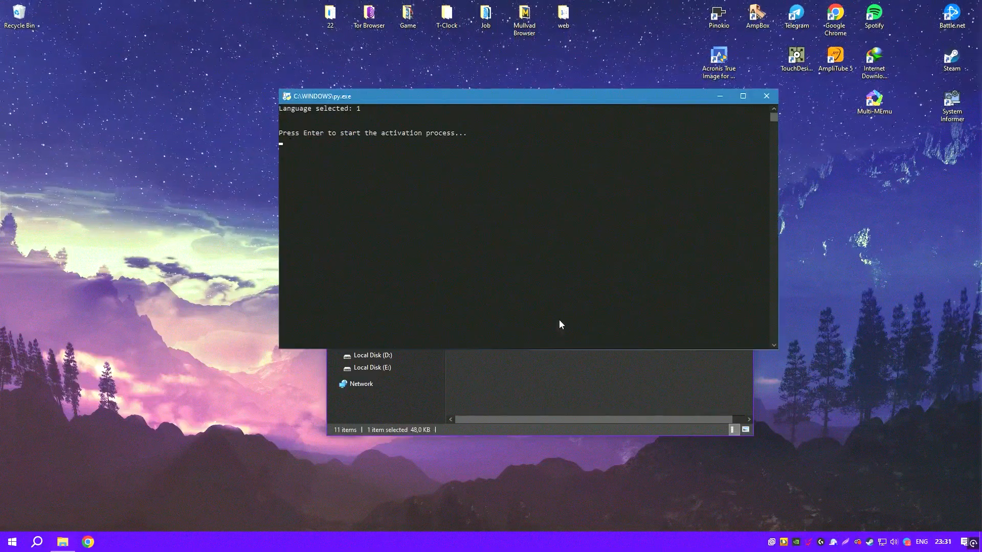
key(enter)
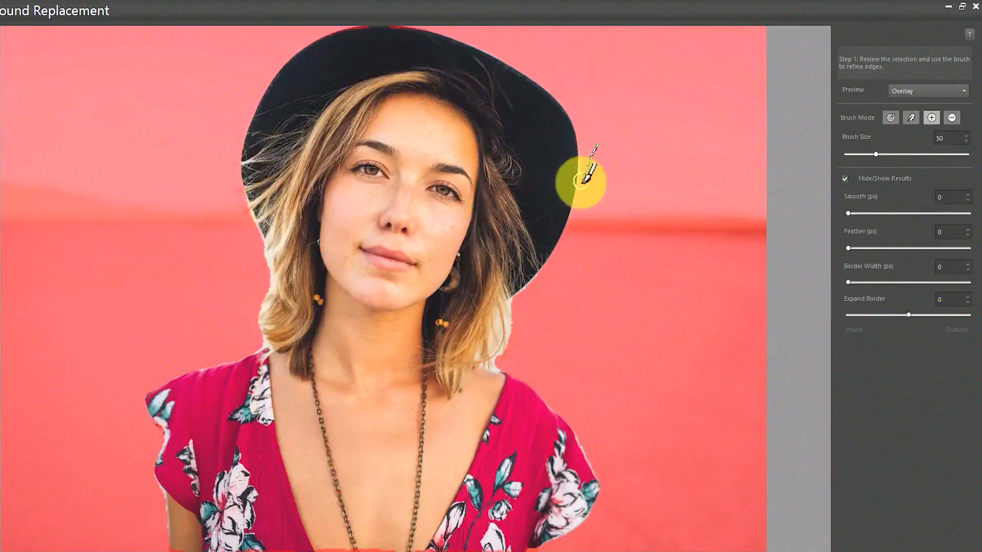
- Brush the selection edges along the hat's right side, under the brim, the hairline and the hair
drag(579, 178, 485, 50)
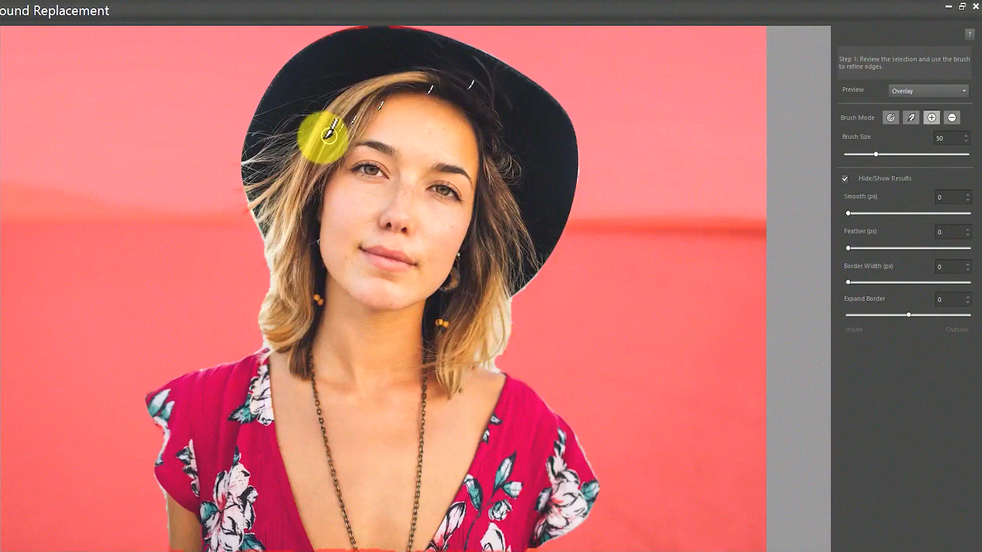
drag(322, 131, 419, 157)
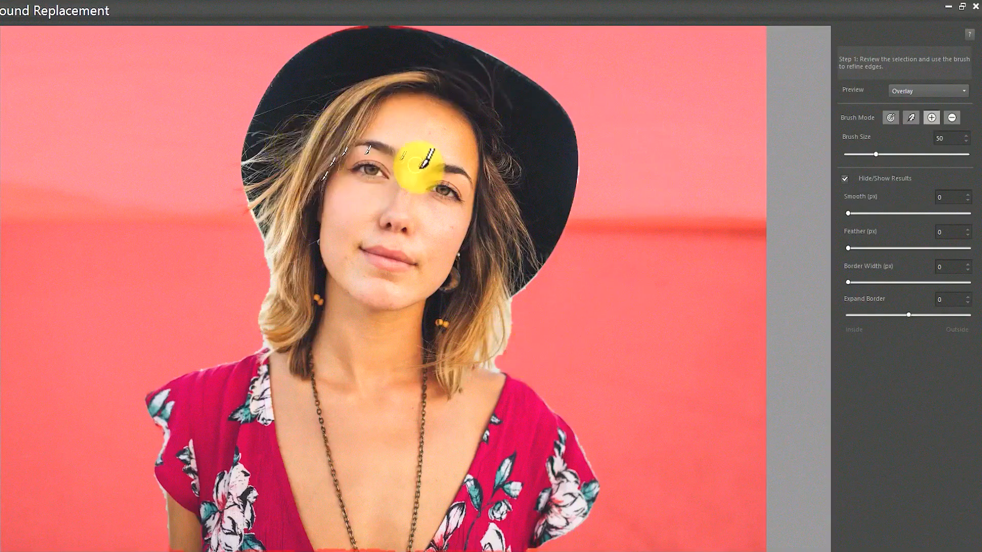
drag(416, 166, 516, 291)
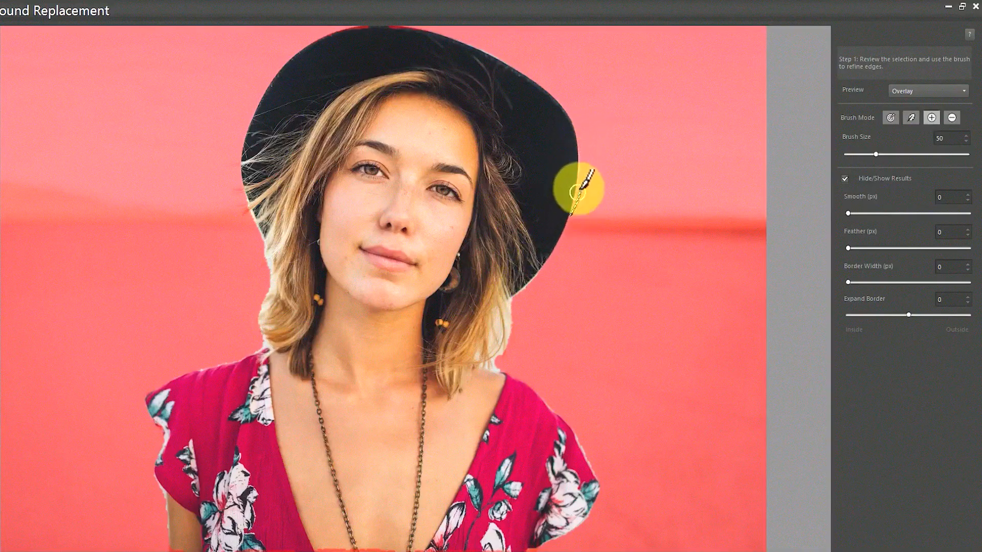
drag(577, 187, 513, 341)
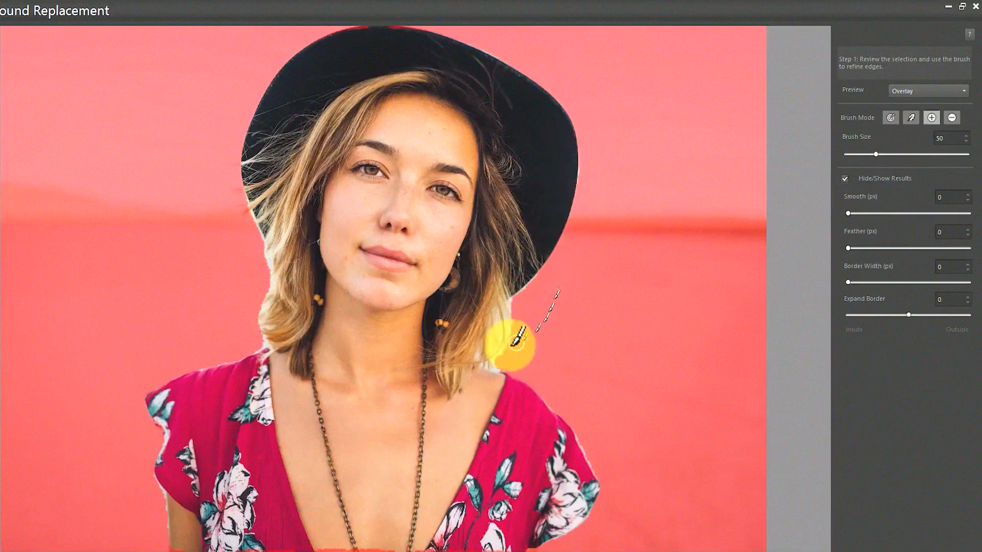